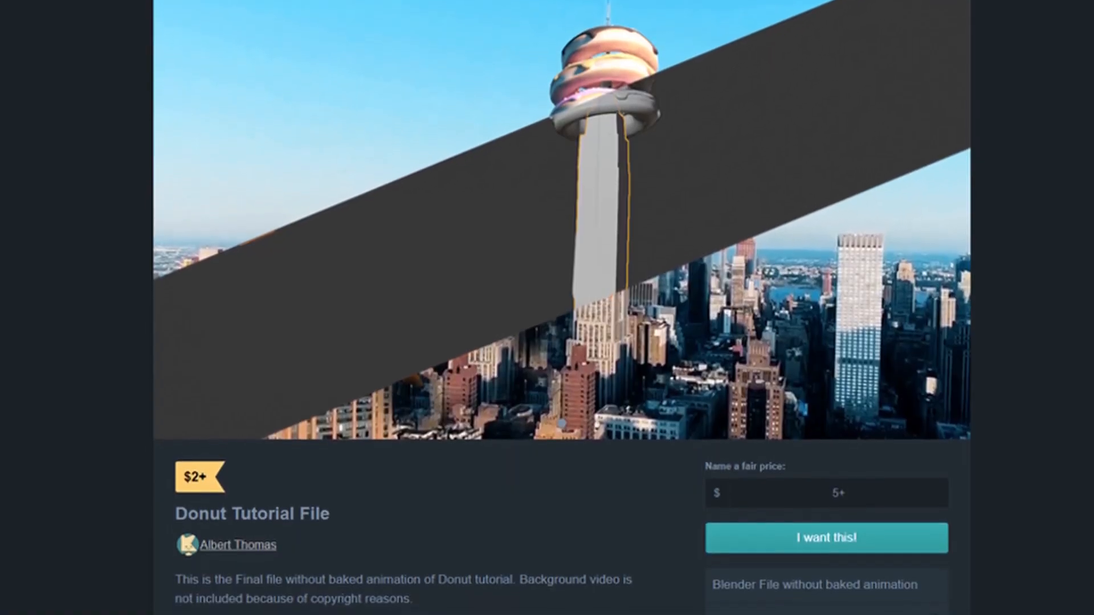
Step: Track the markers and delete the spiky track curves in the Graph view
scroll(down, 3)
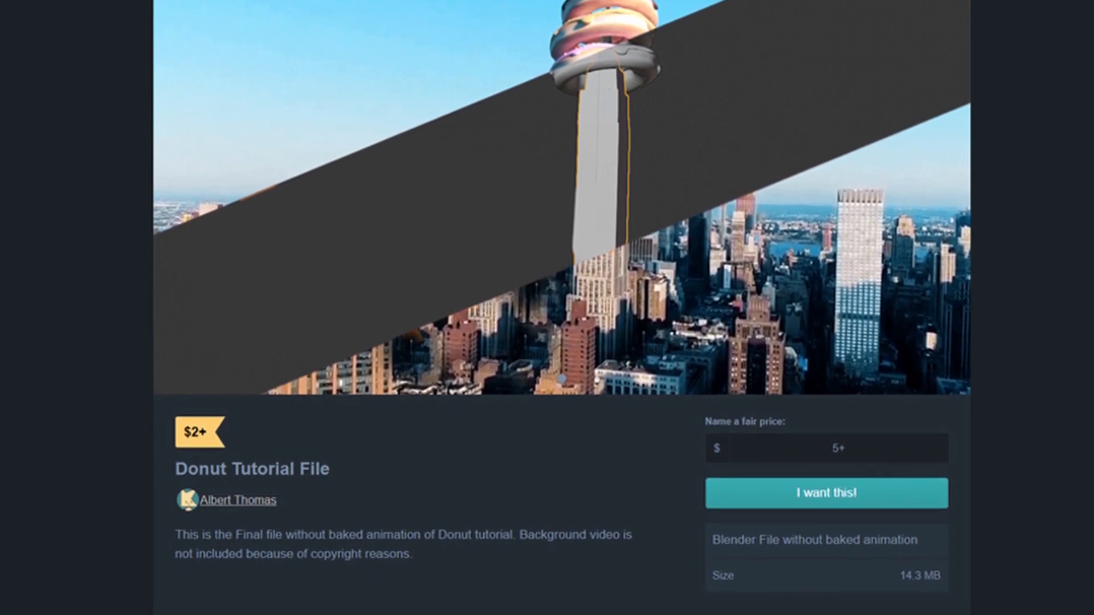
click(30, 39)
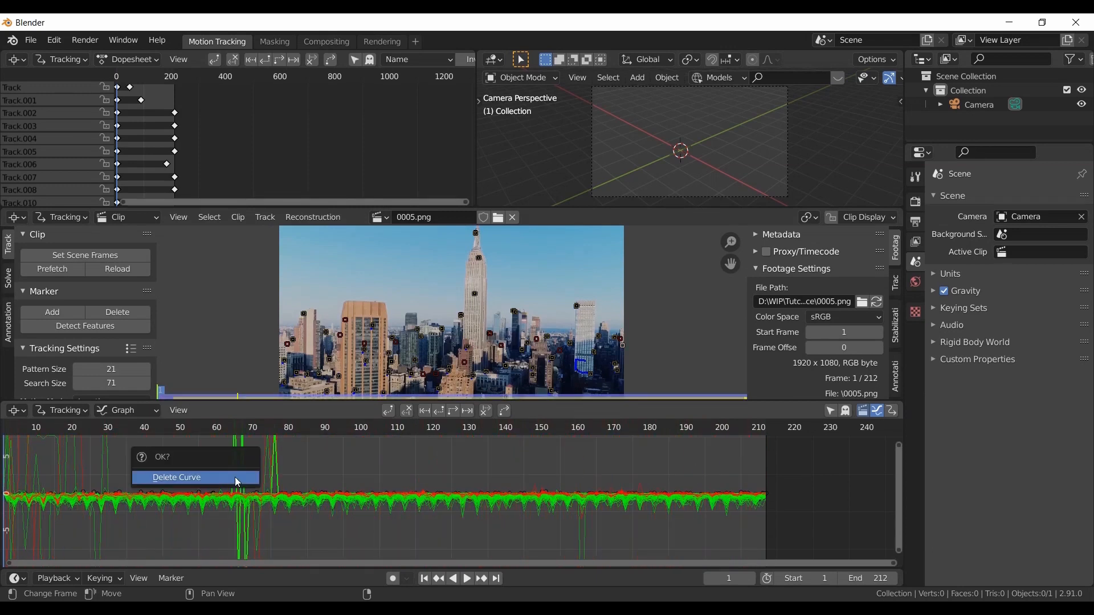
click(176, 478)
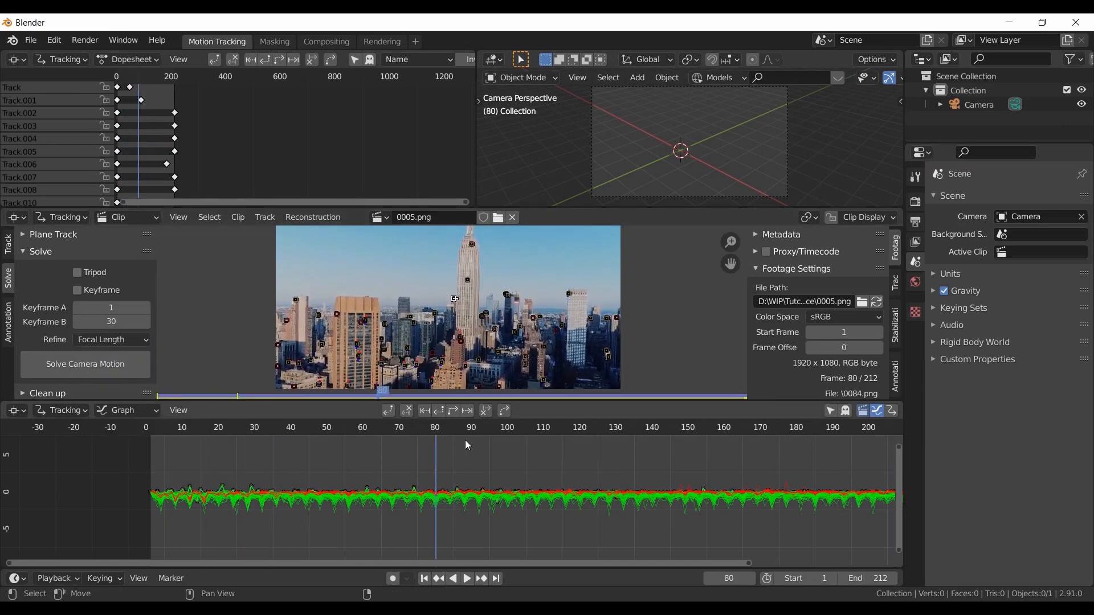
Step: Solve camera motion with keyframes 110-150, set the footage as background, set up the tracking scene and align its floor
click(562, 488)
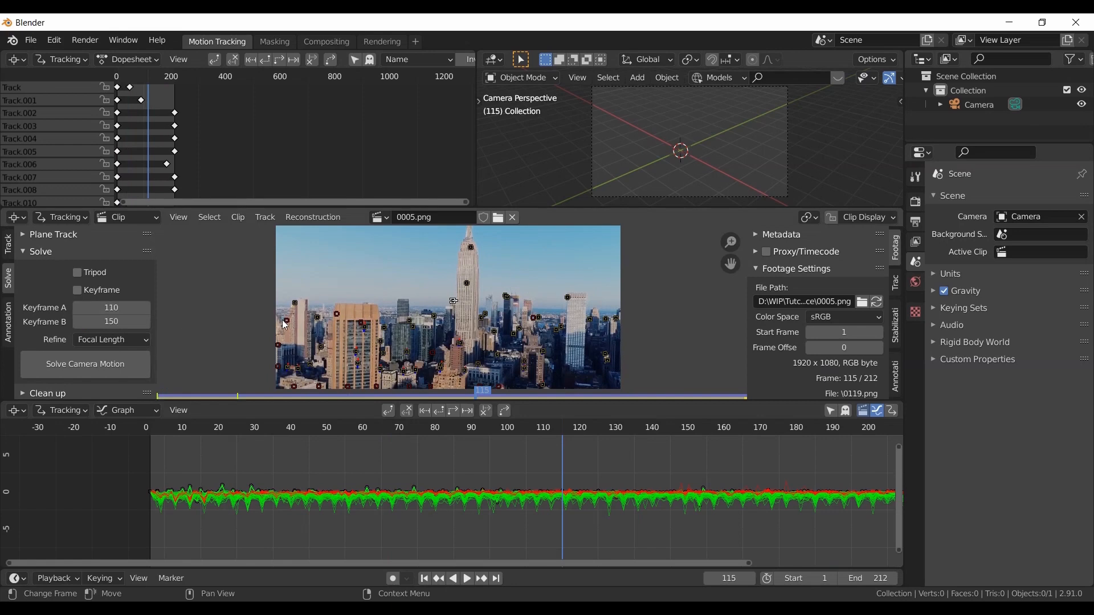
click(84, 363)
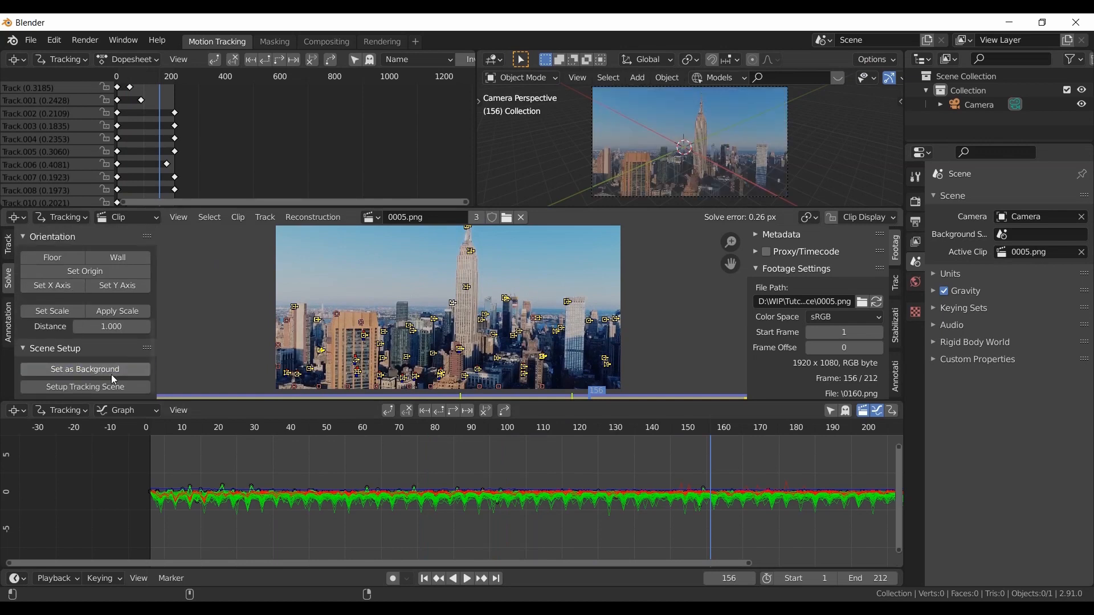
click(84, 386)
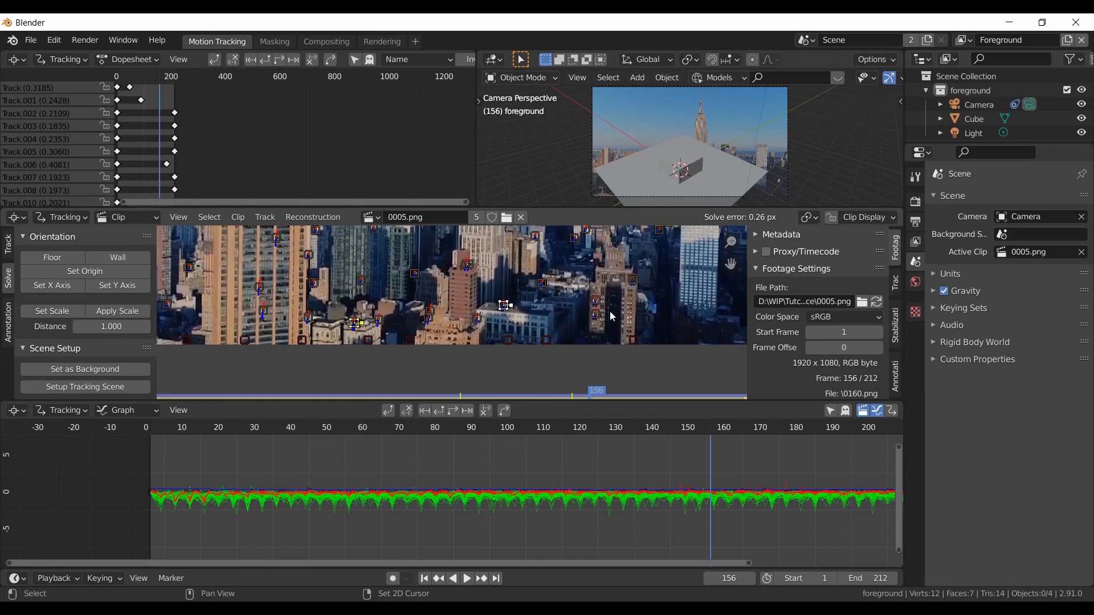
click(51, 257)
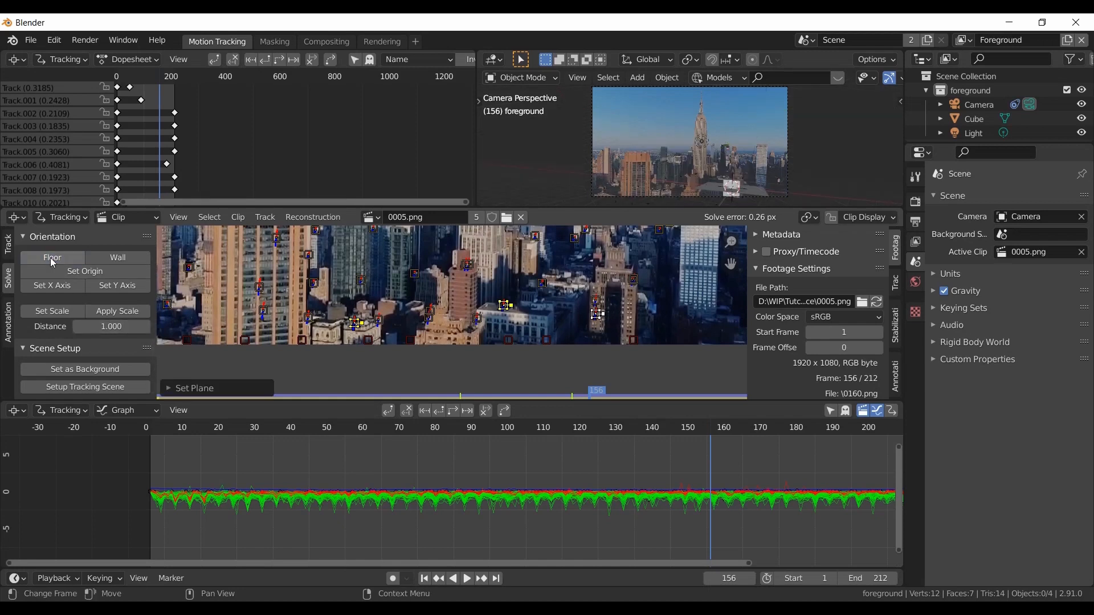
click(426, 41)
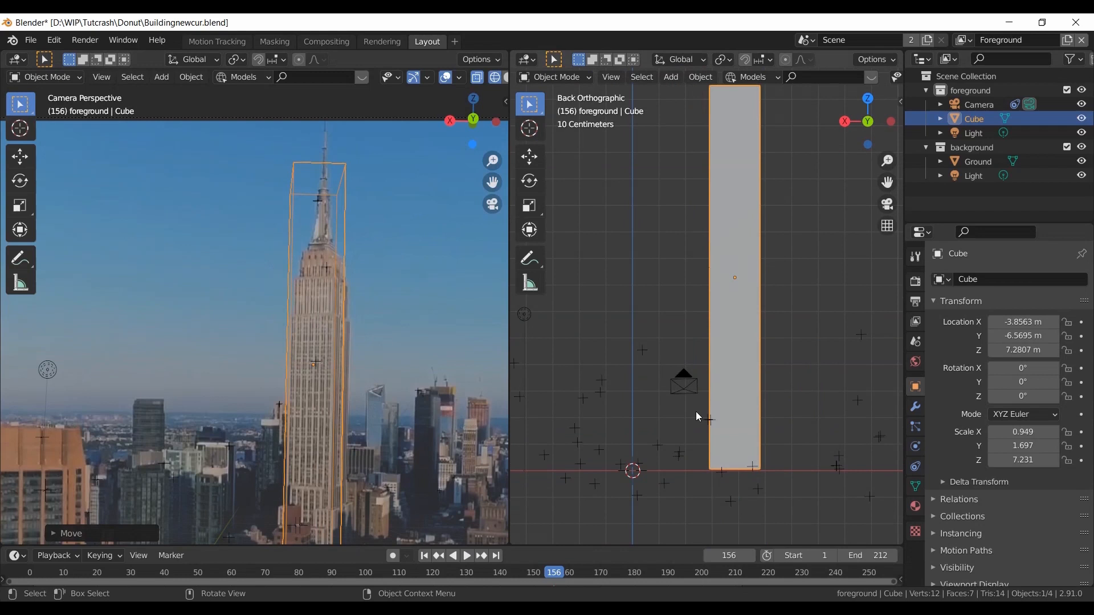
Step: Reshape the cube into a tapered tower with a spire over the building and save
key(Tab)
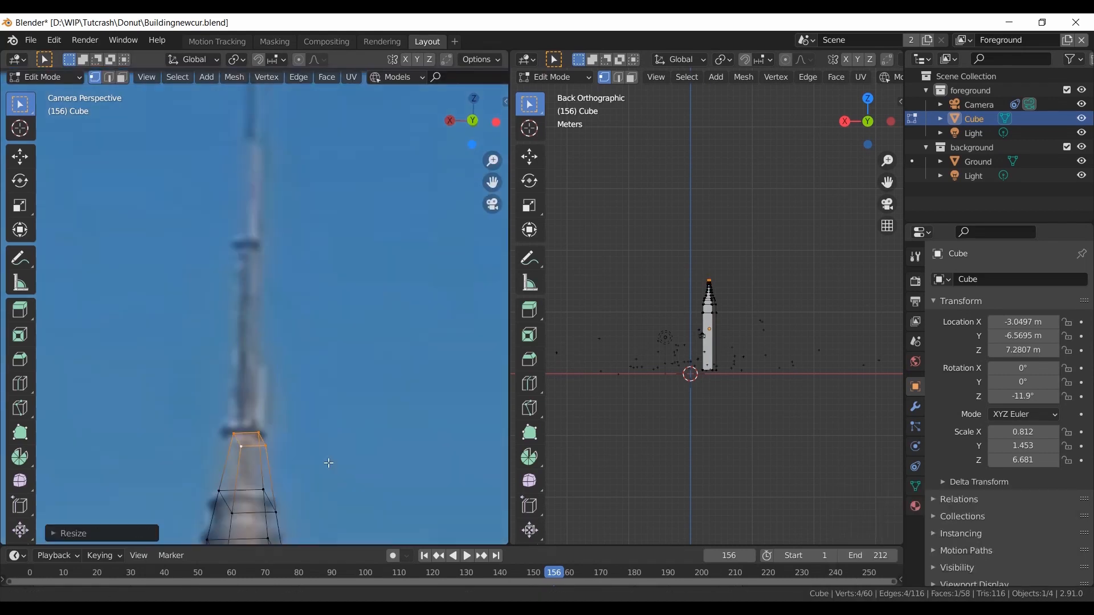
click(30, 40)
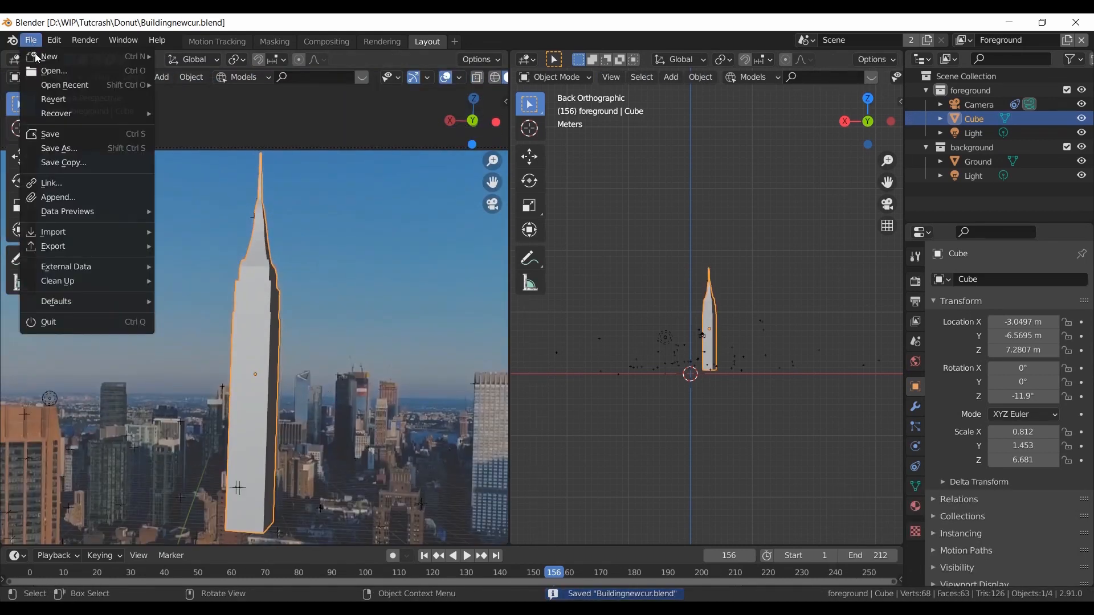
Step: Append the Donut object from Donut.blend and add a torus mesh at the origin
click(58, 197)
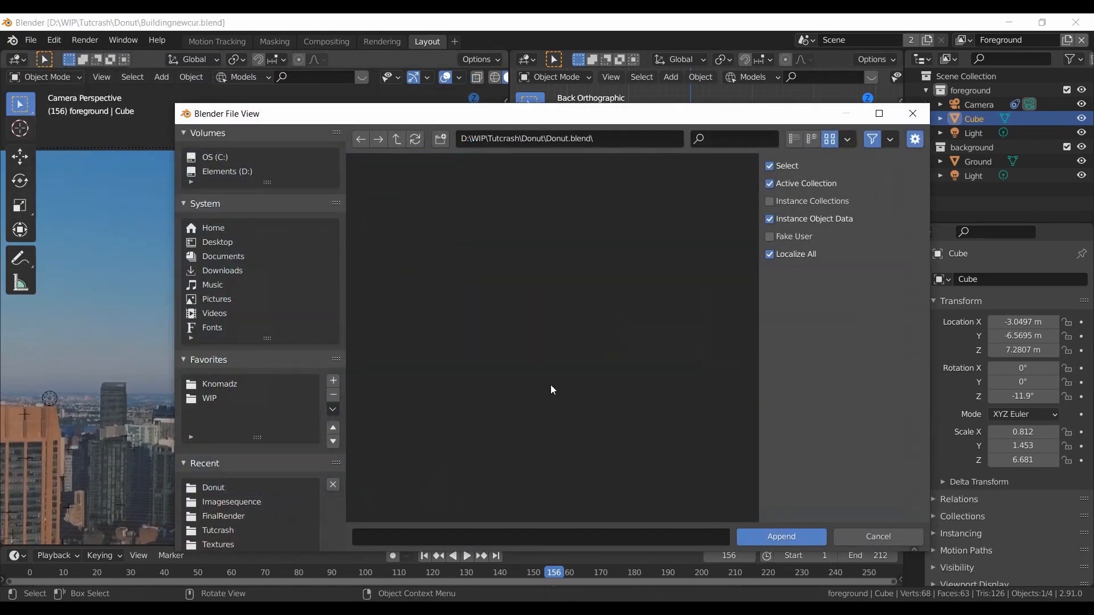
double_click(400, 328)
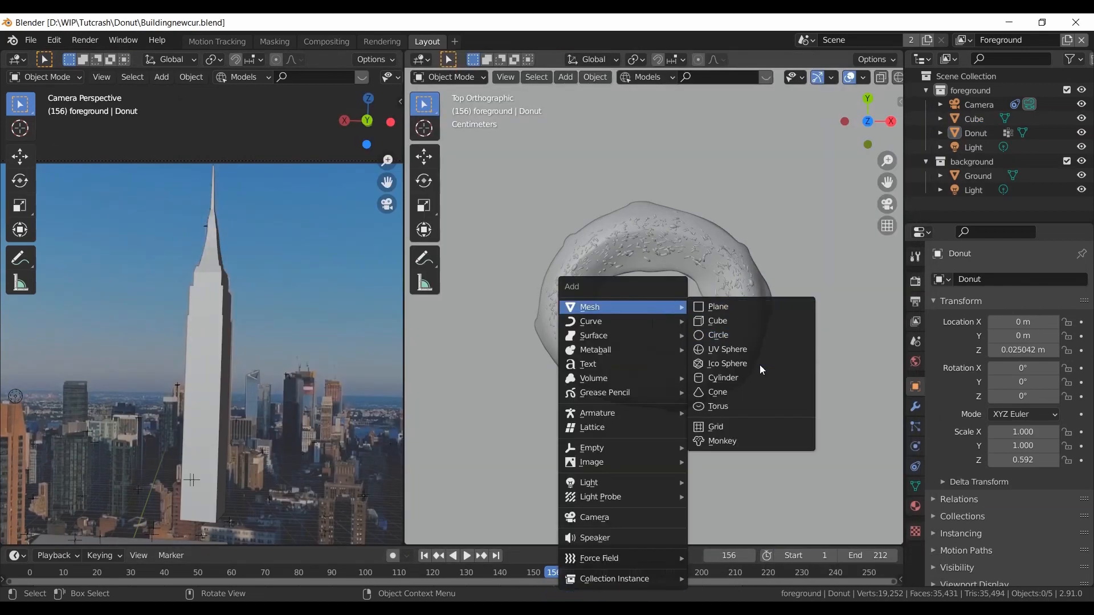
click(718, 407)
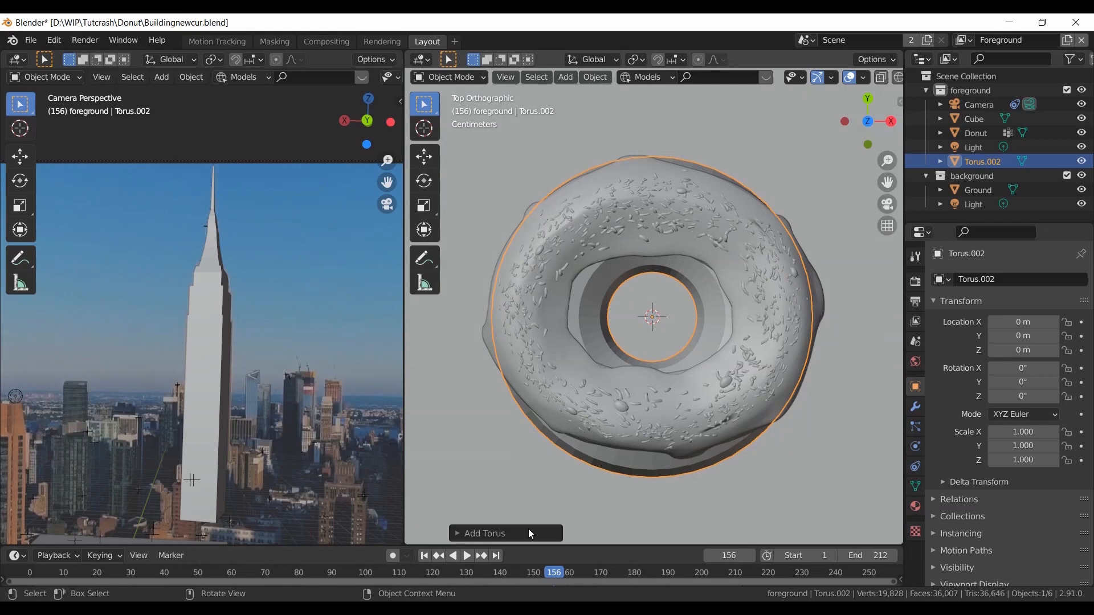
Step: Place the enlarged torus above the tower's spire and parent the donut to it
click(483, 533)
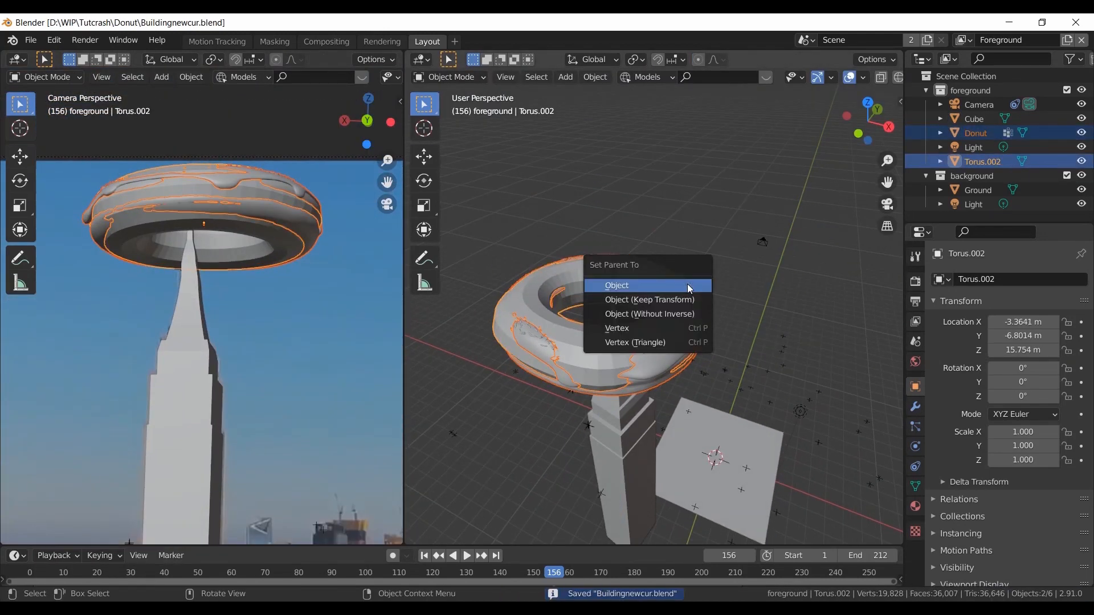
click(616, 286)
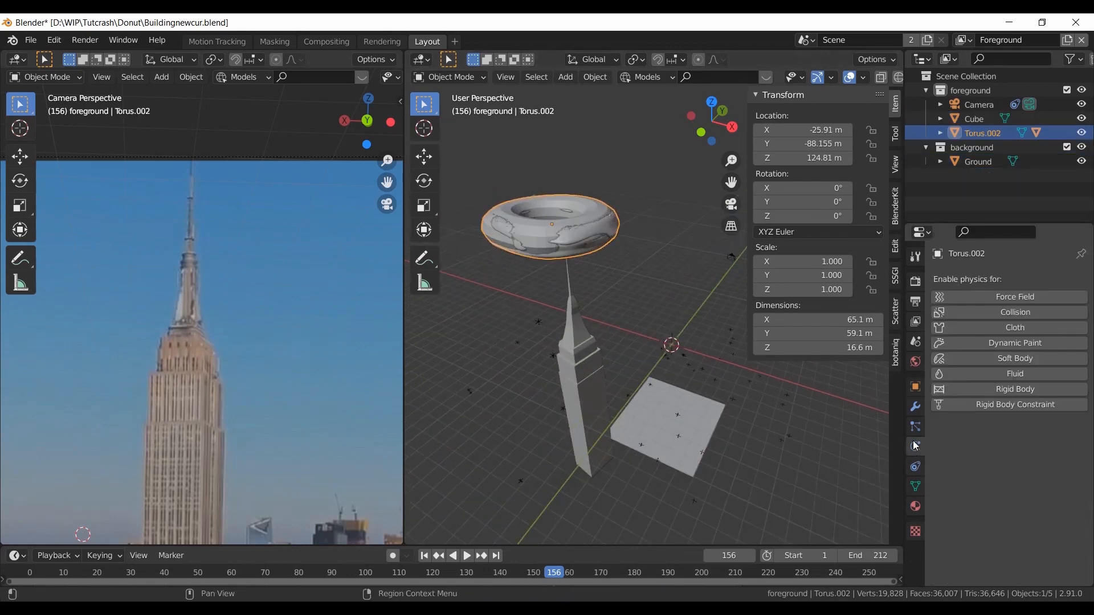
Step: Give Torus.002 active rigid body physics and start reshaping the Cube.001 tower copy
click(1014, 389)
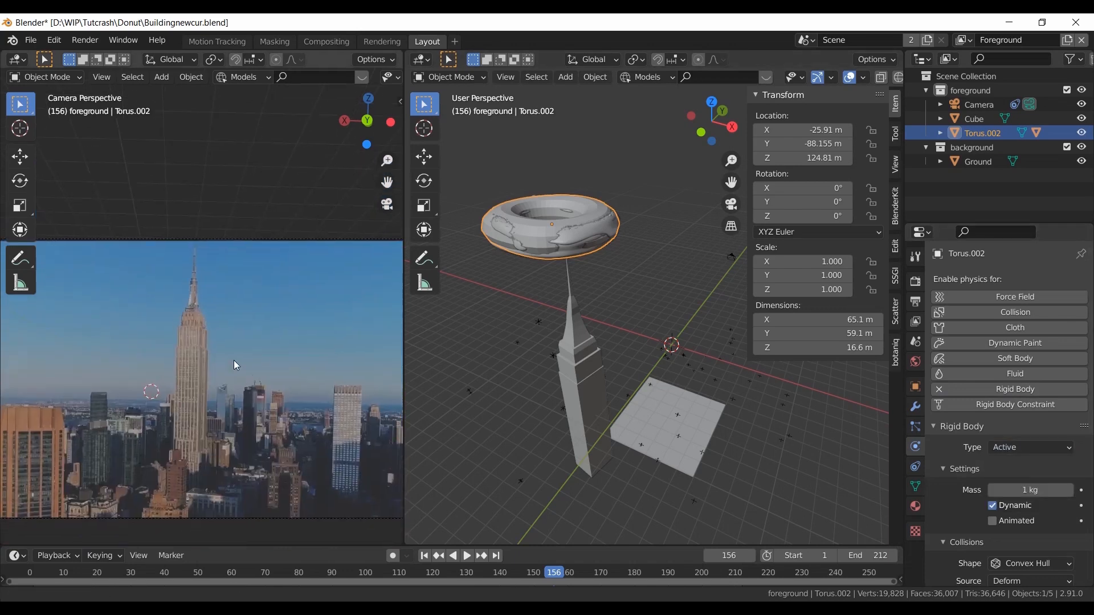
click(980, 104)
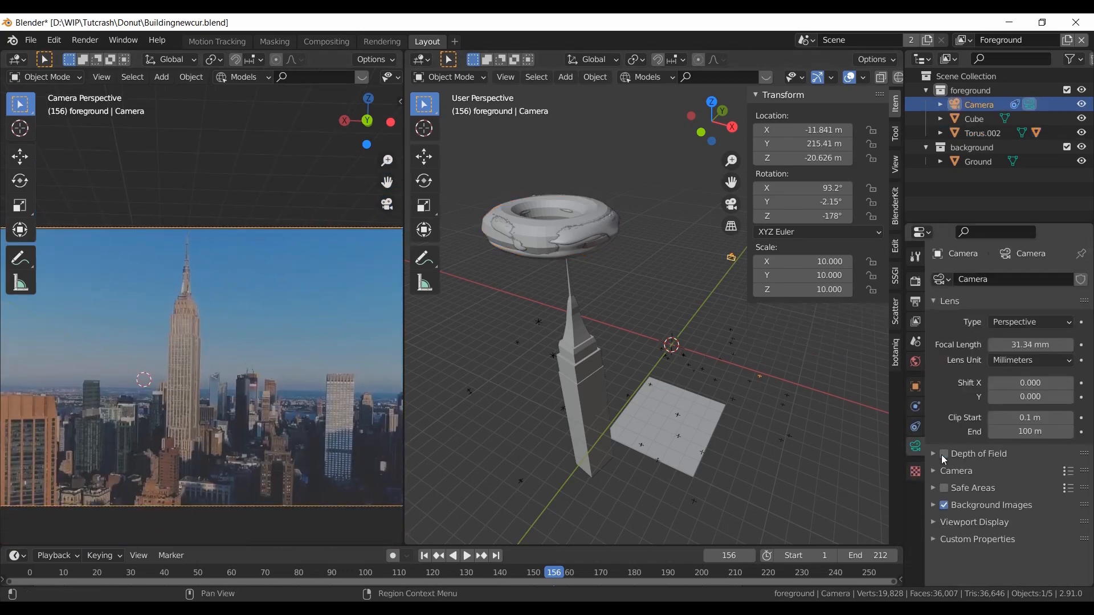
click(982, 132)
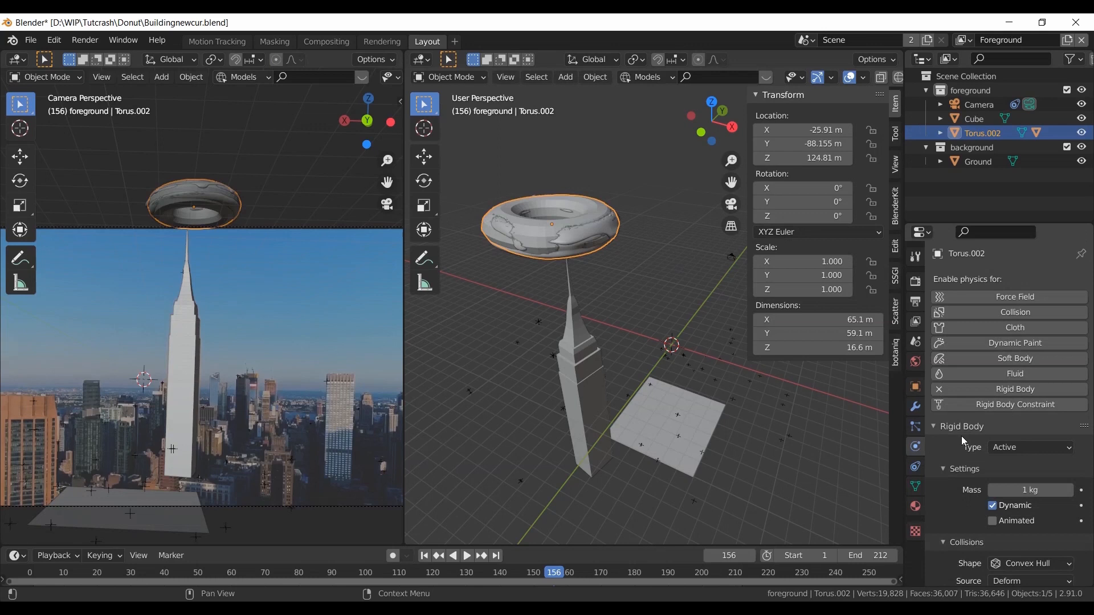
text(50)
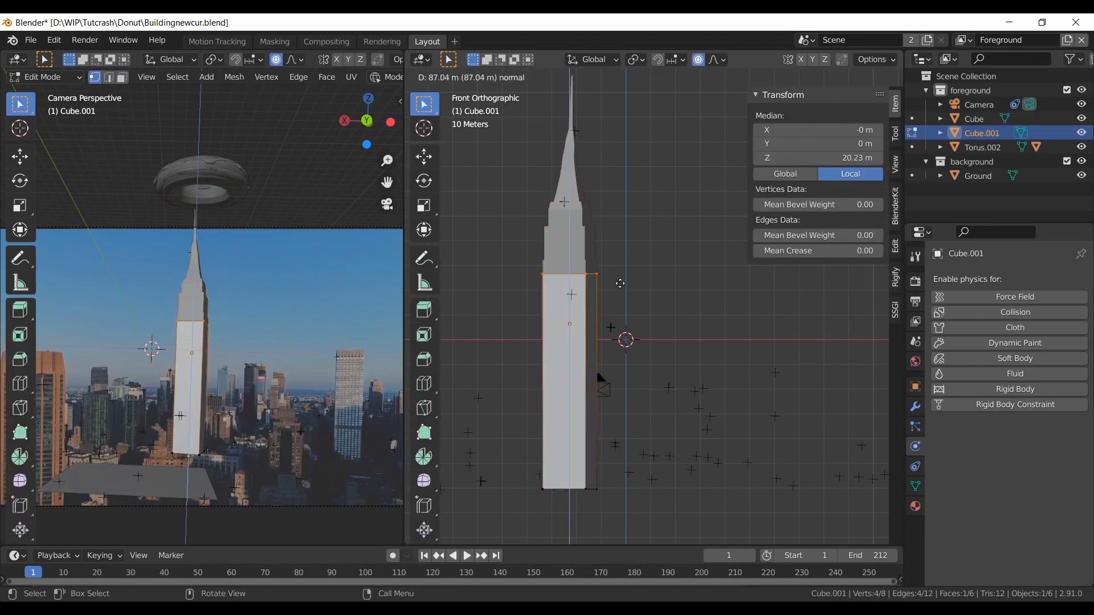
Step: Finish the tower edit, make it a passive rigid body and rewind to the first frame
key(g)
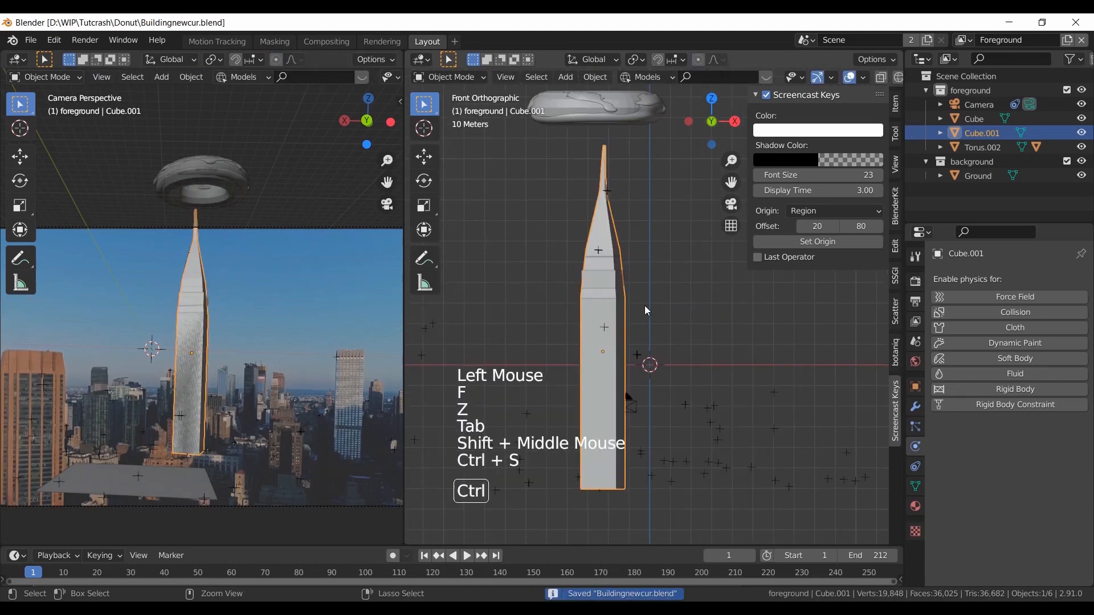
click(1014, 389)
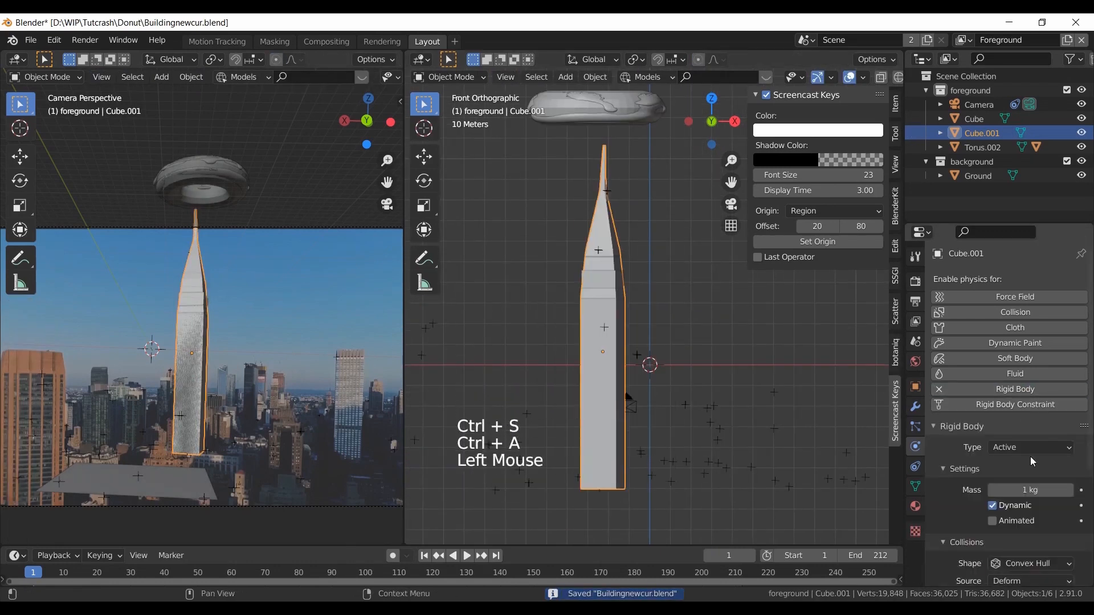
click(1029, 446)
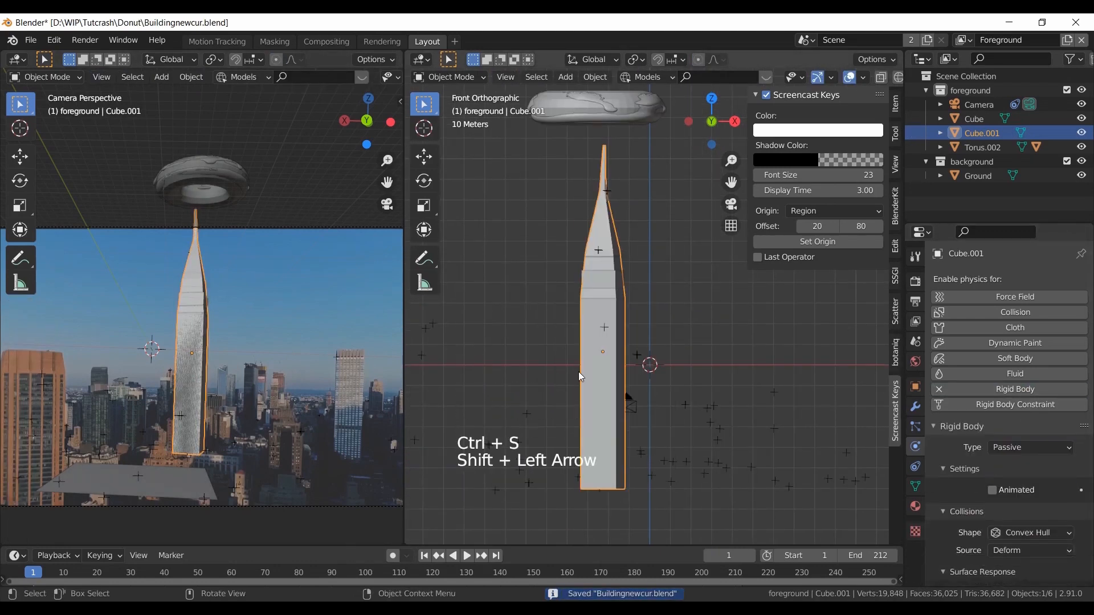
key(space)
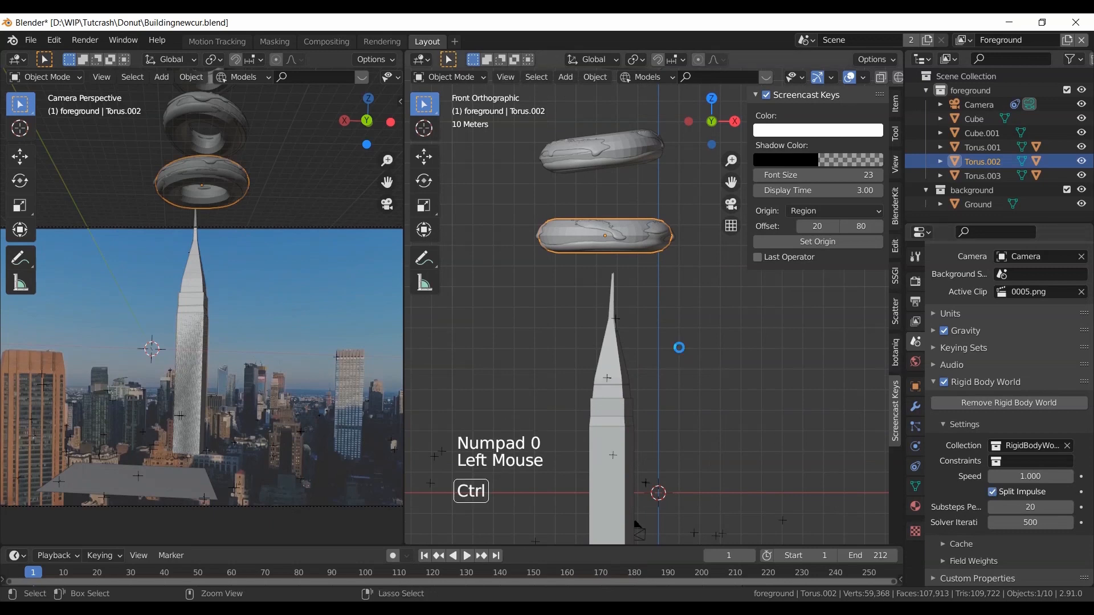
Step: Simulate the three donuts falling and bake their motion to object keyframes
key(space)
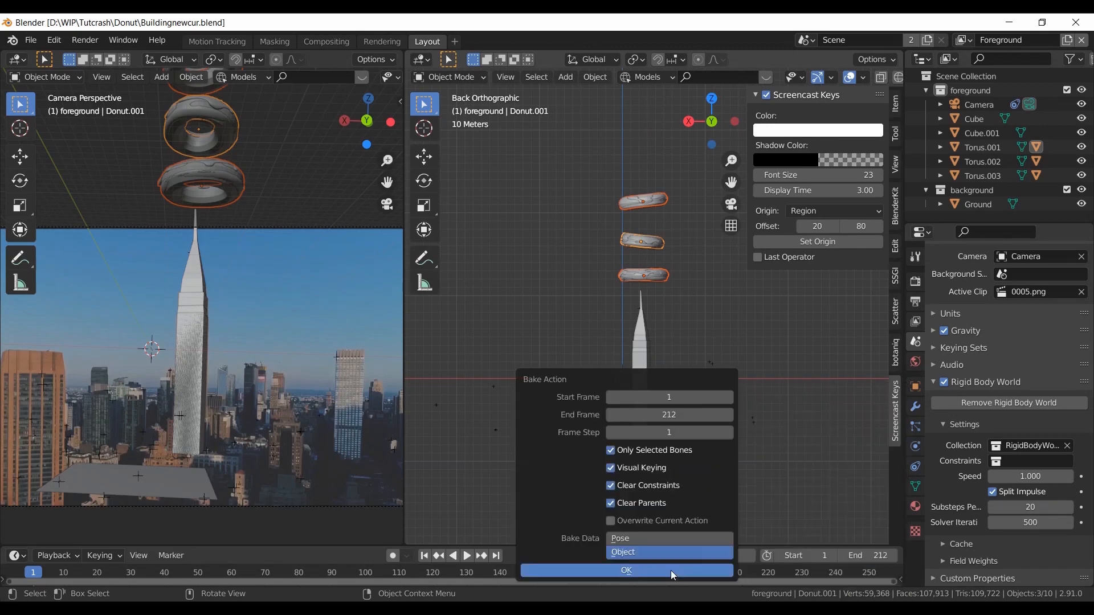
click(626, 569)
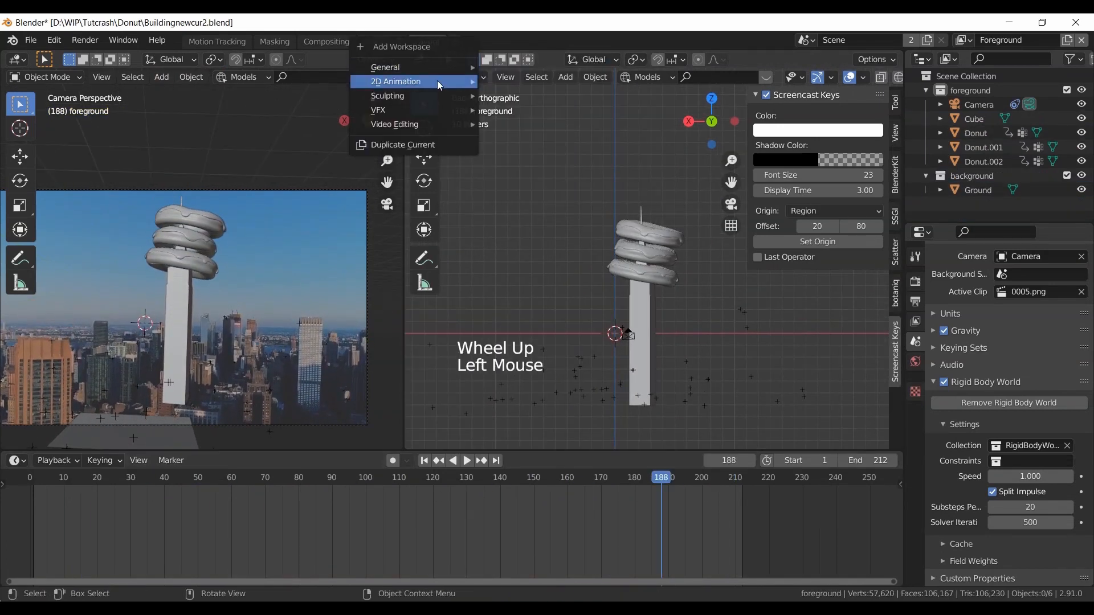
mouse_move(385, 67)
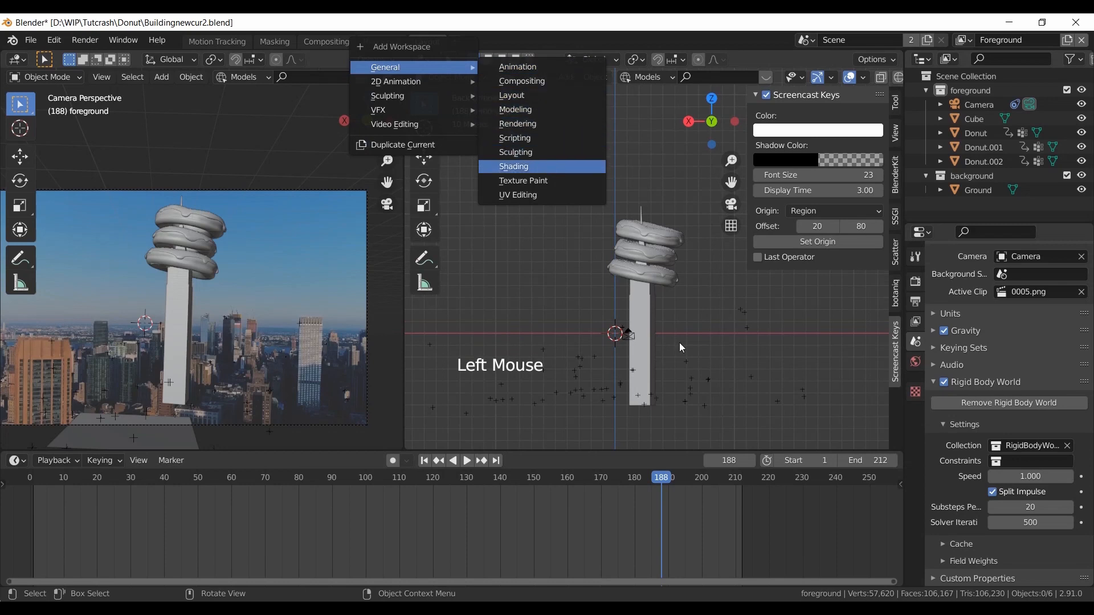
Step: Add a General > Shading workspace showing the stacked donuts on the tower
click(514, 167)
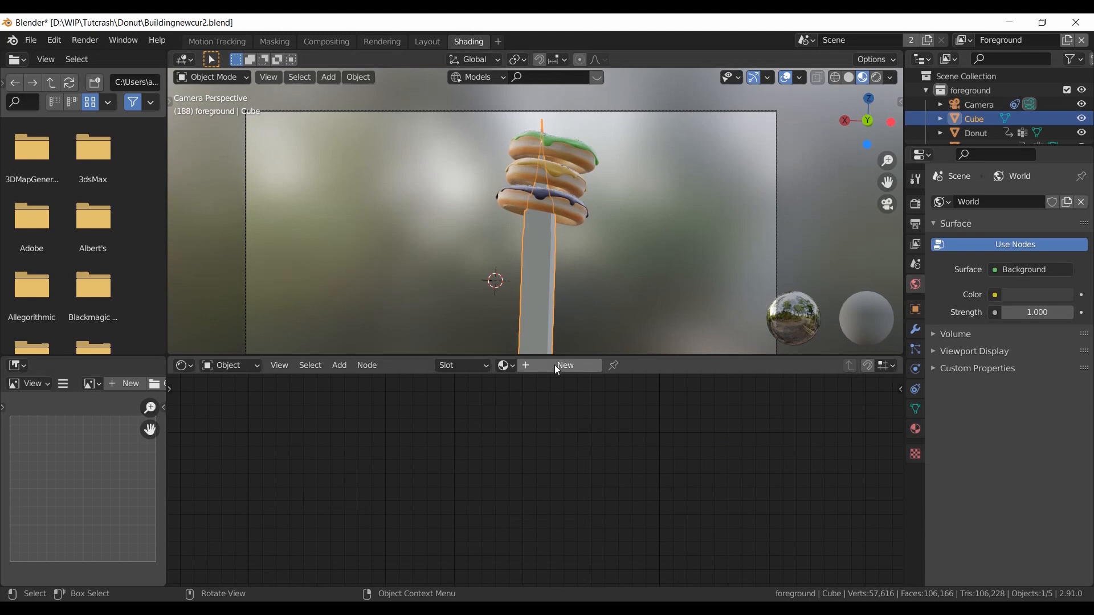
Step: Create a tower material with the 0001.png image texture driving its base colour
click(564, 364)
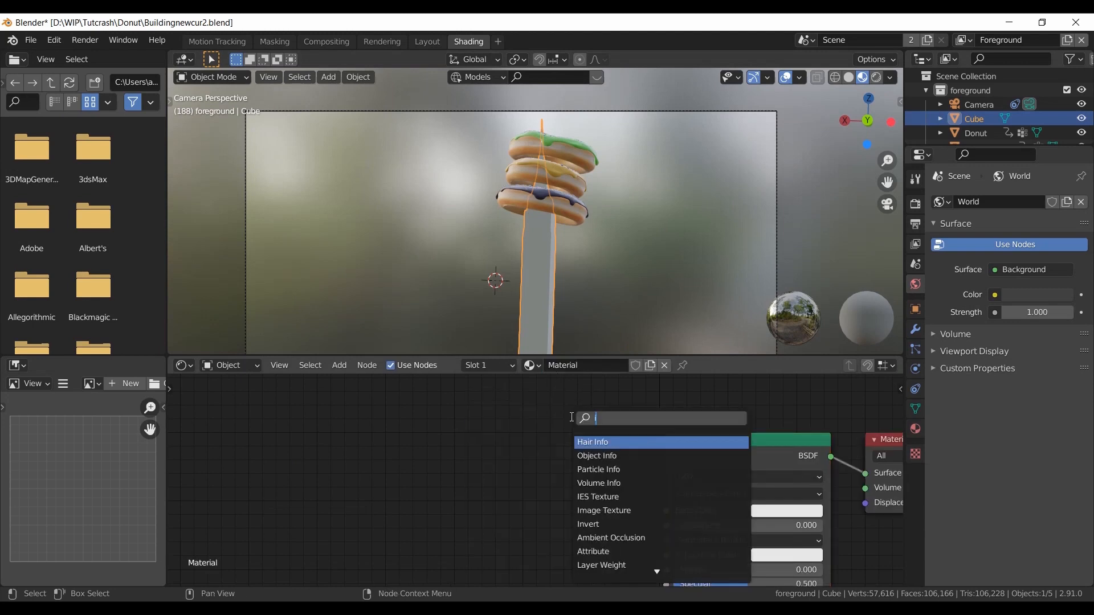
click(604, 510)
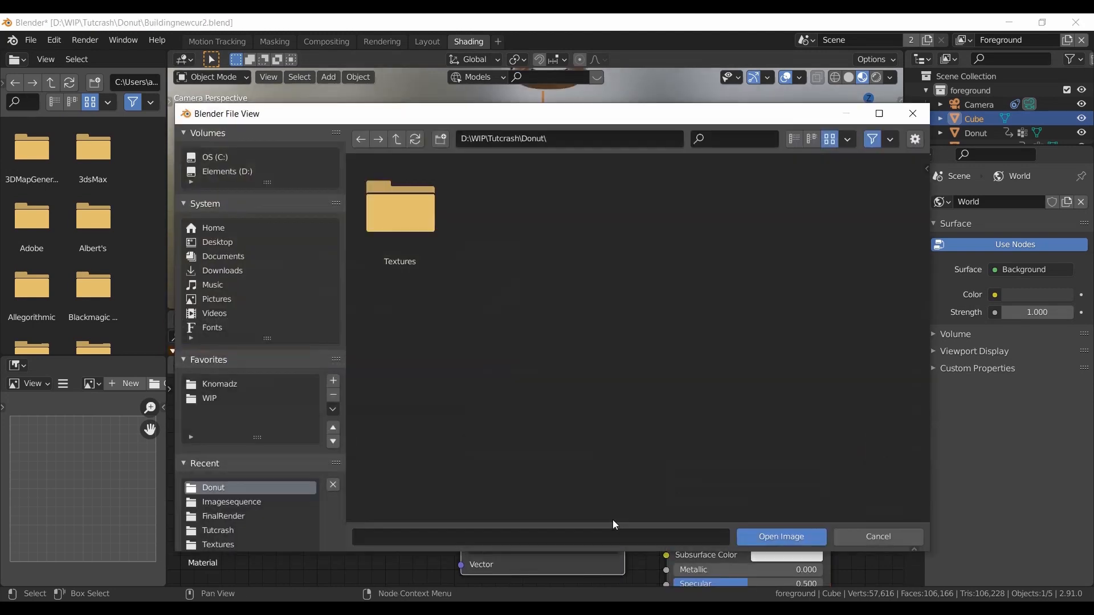
click(779, 536)
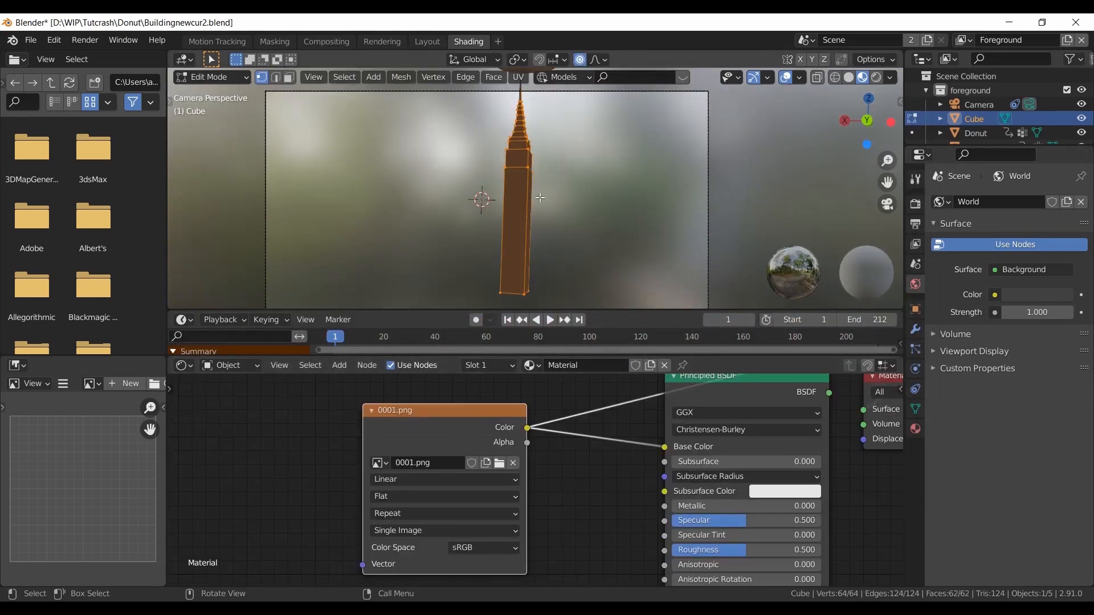
click(517, 78)
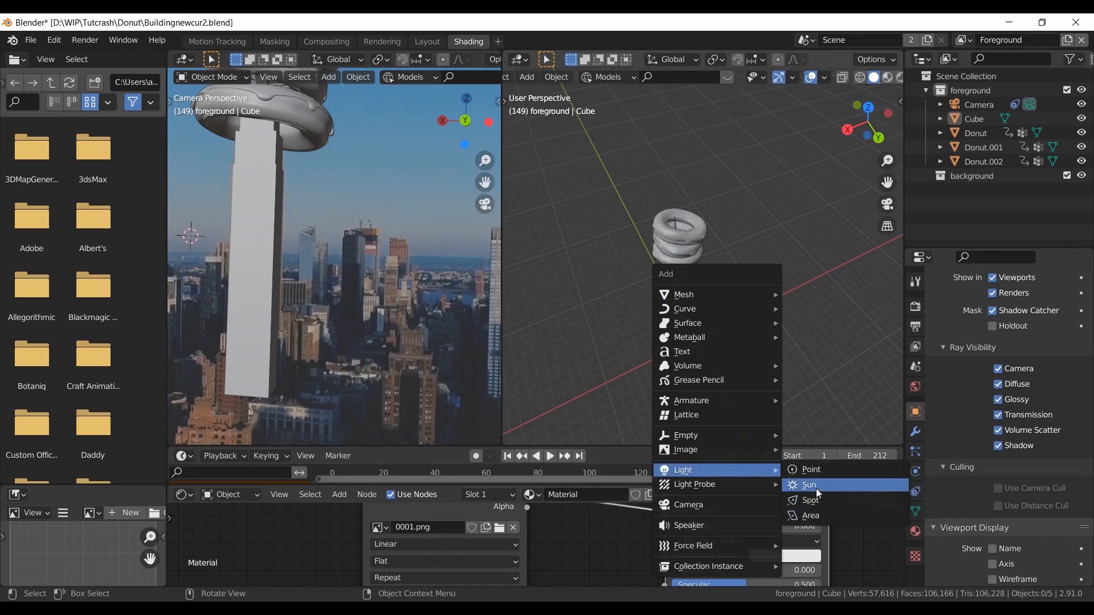
Step: Add a Sun light to the scene to illuminate the tower
click(806, 485)
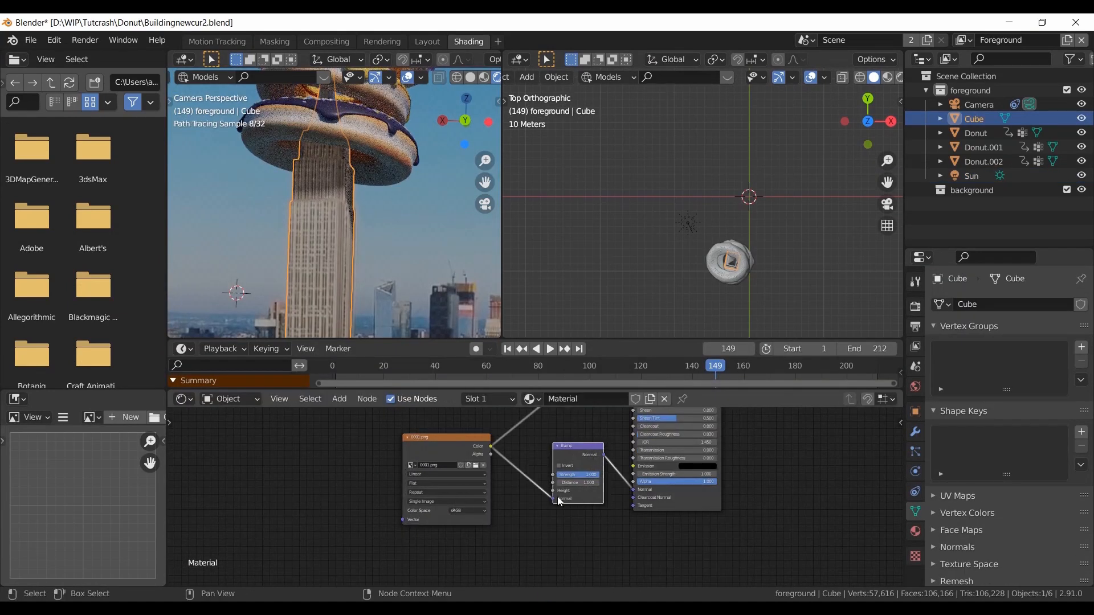
Step: Lower the Bump node's Strength and move the tower into the background collection
drag(577, 474, 565, 474)
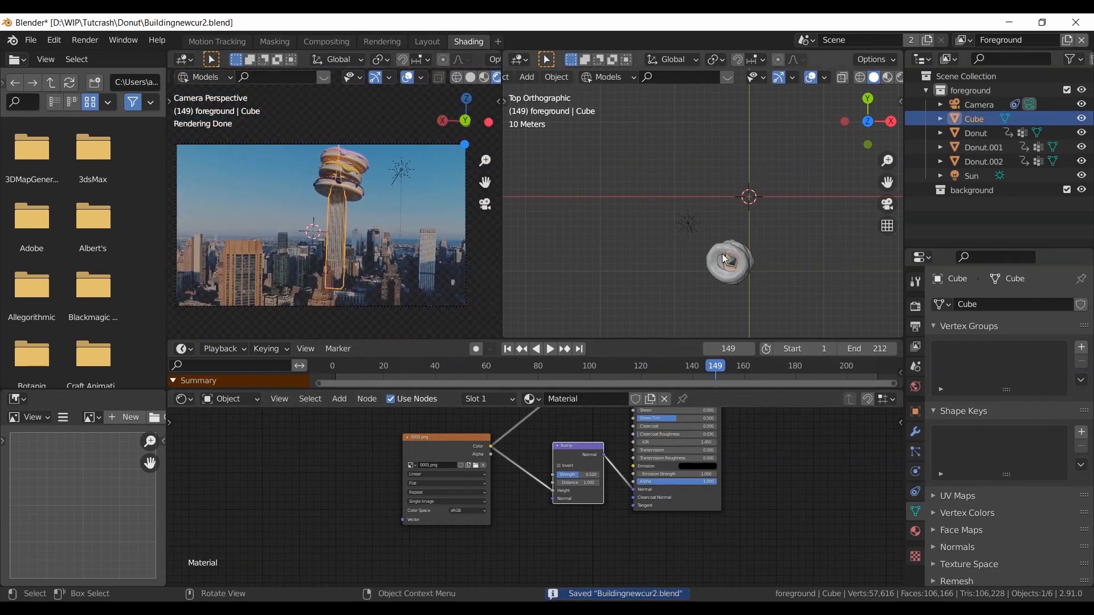
key(m)
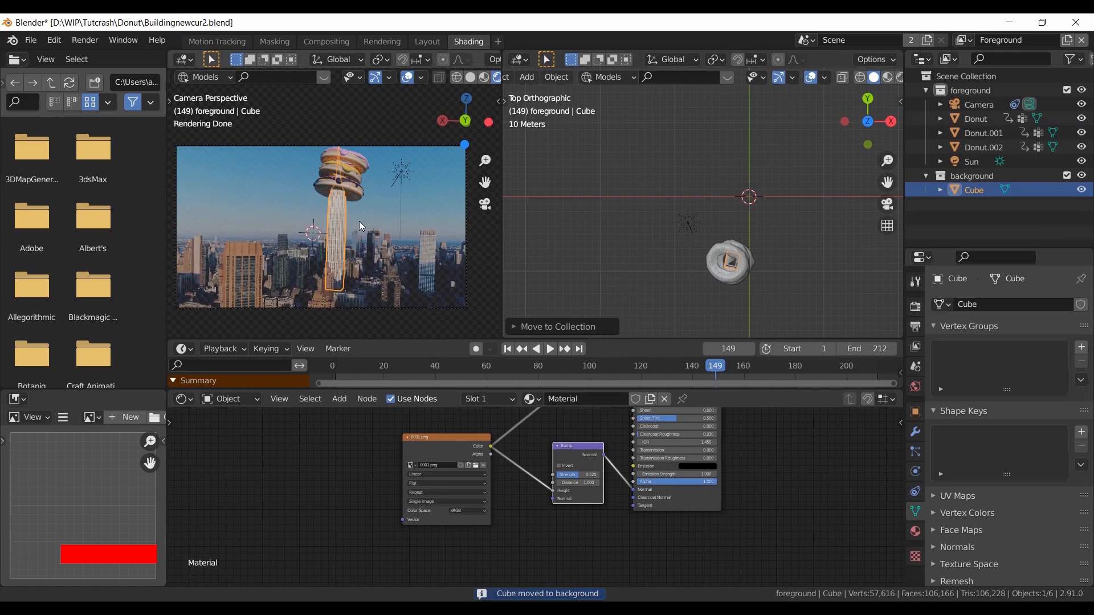